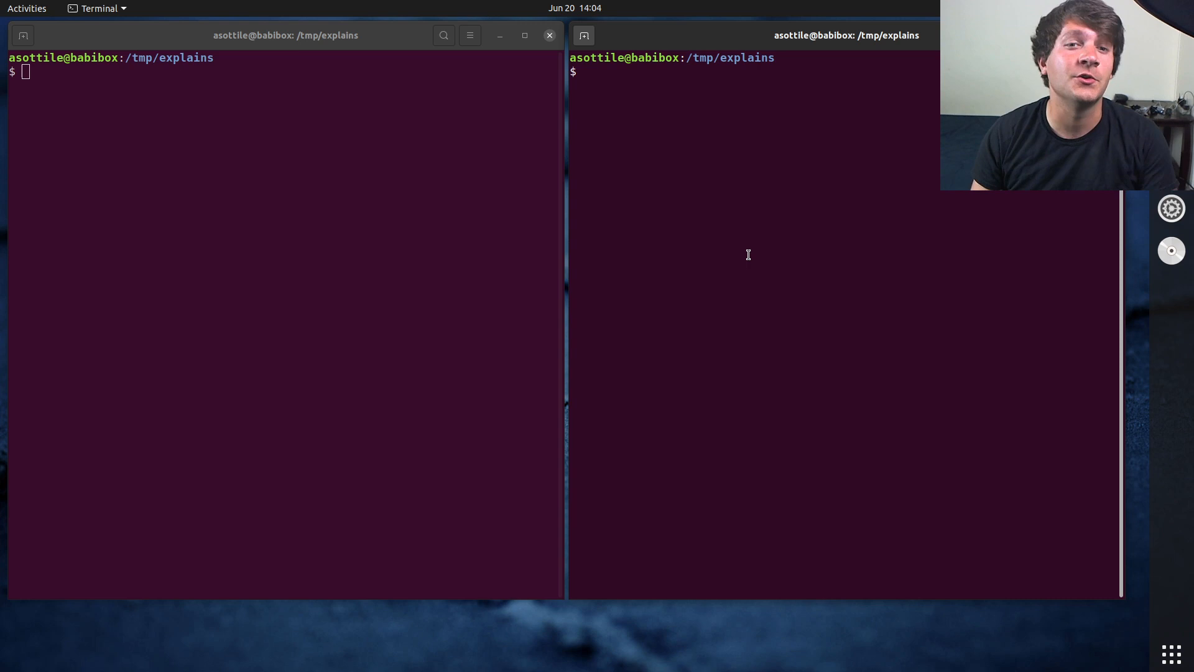
# Write function f in t.py setting x = 5 and printing x + 'bar', then begin the virtualenv command.
pyautogui.write('babi .p')
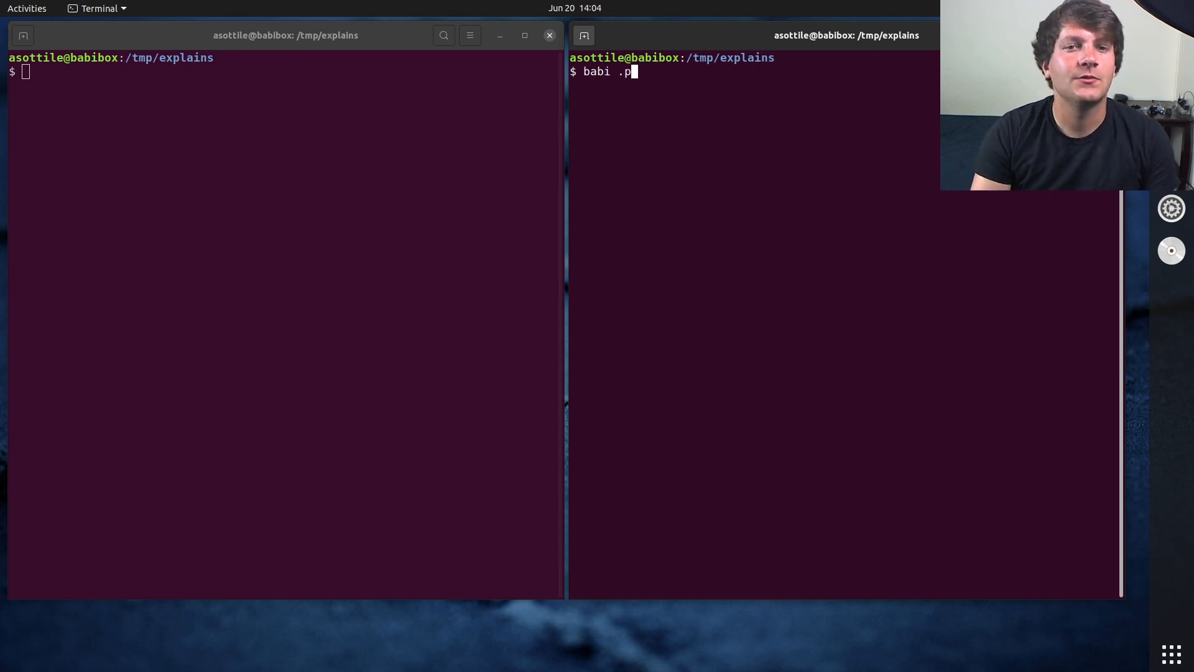
pyautogui.press('Return')
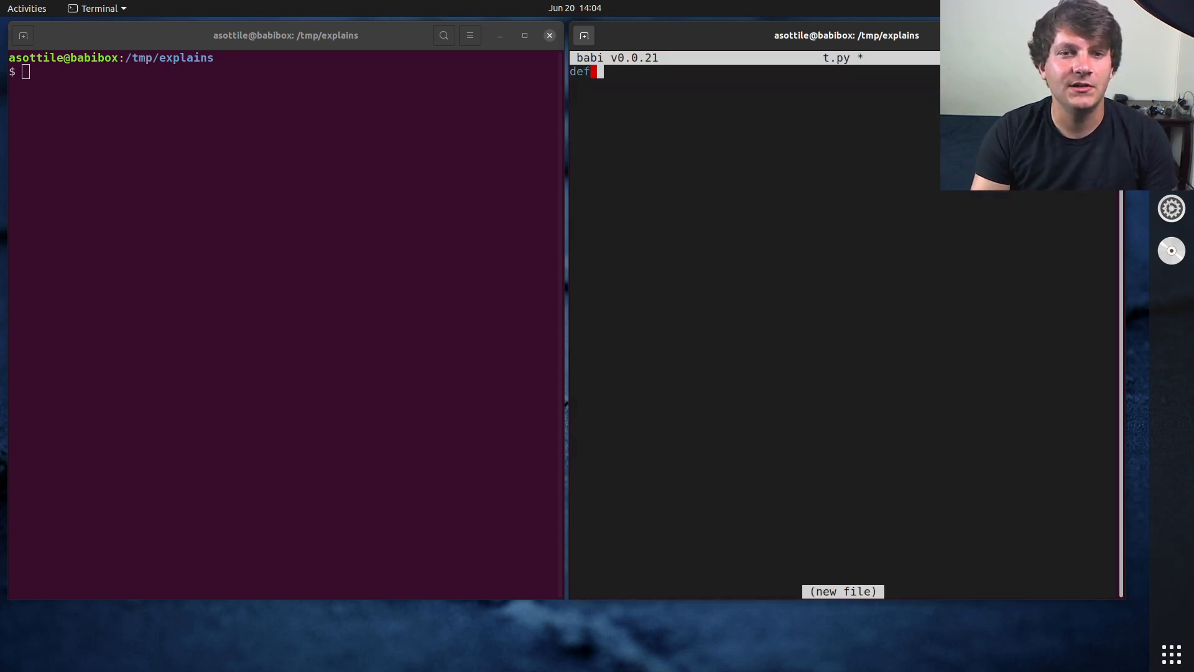
pyautogui.write('f():')
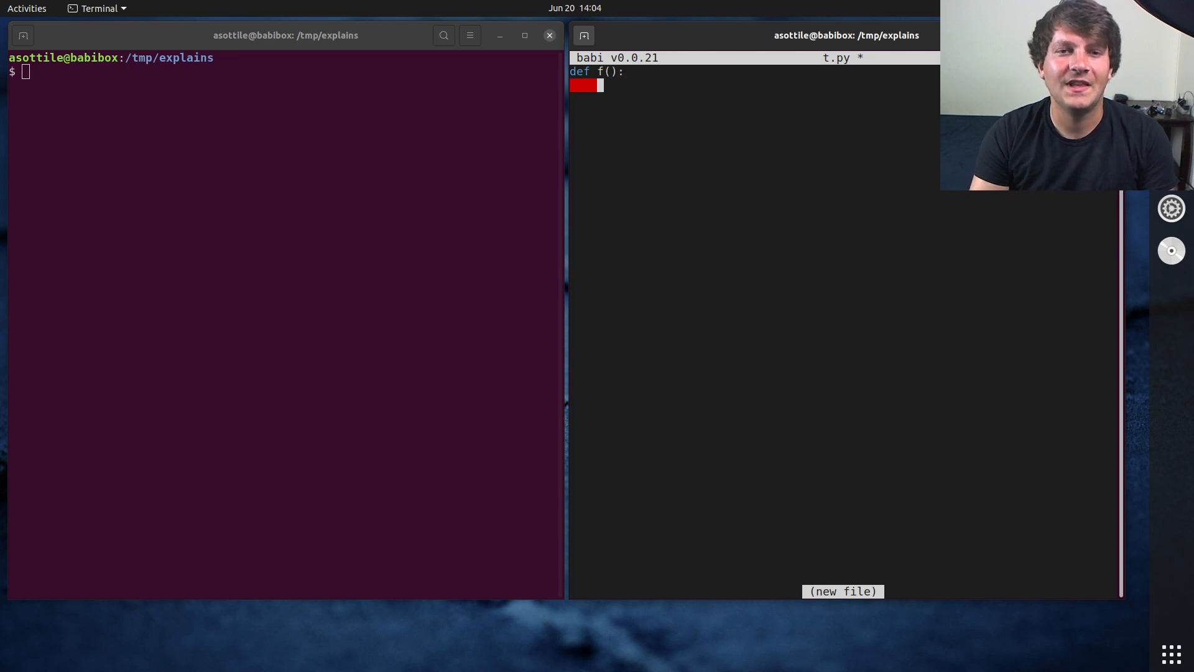
pyautogui.write('x = 5')
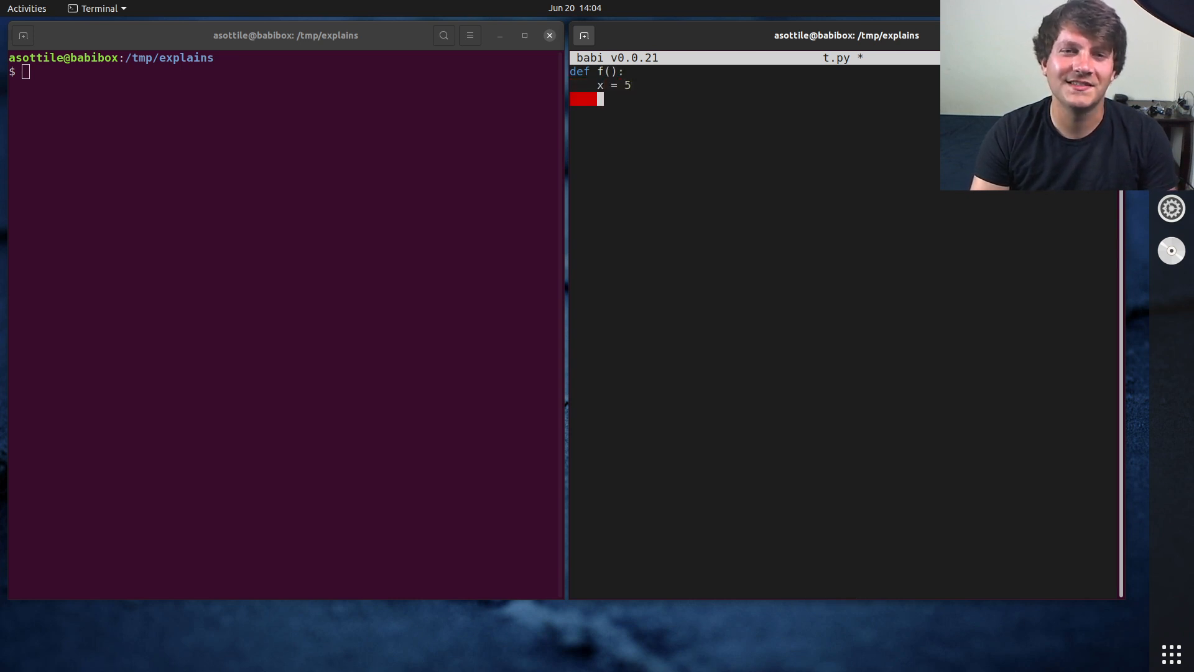
pyautogui.write("print(x + 'bar")
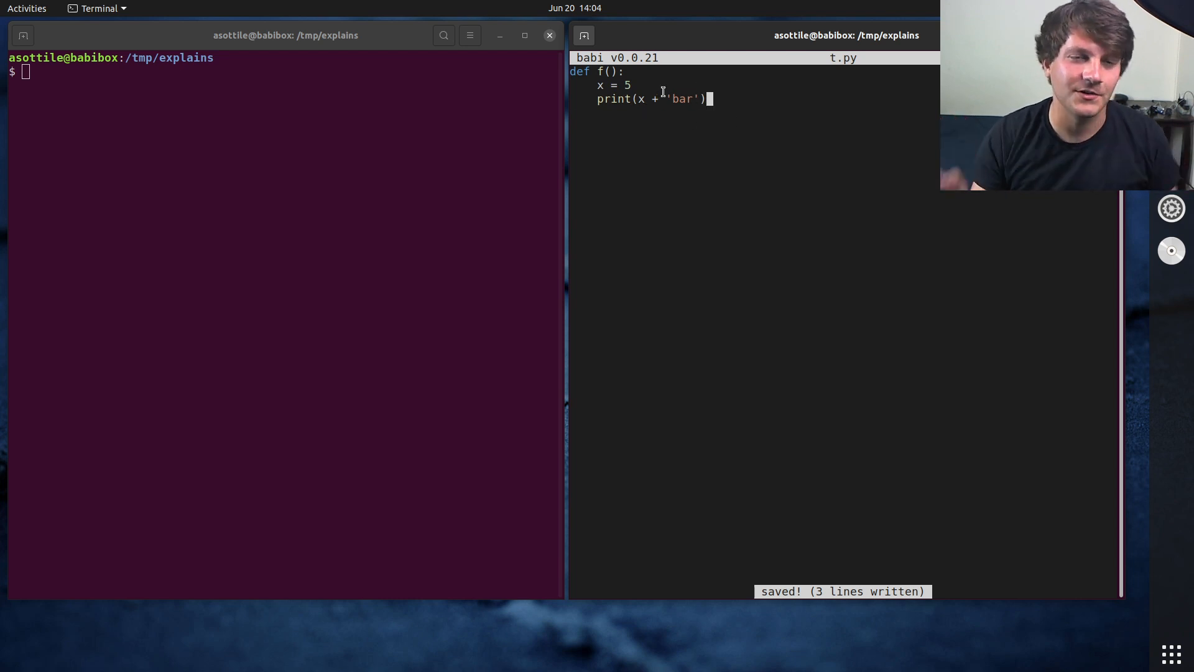
pyautogui.write('virtualenv venv')
pyautogui.write('. venv/bin/activate')
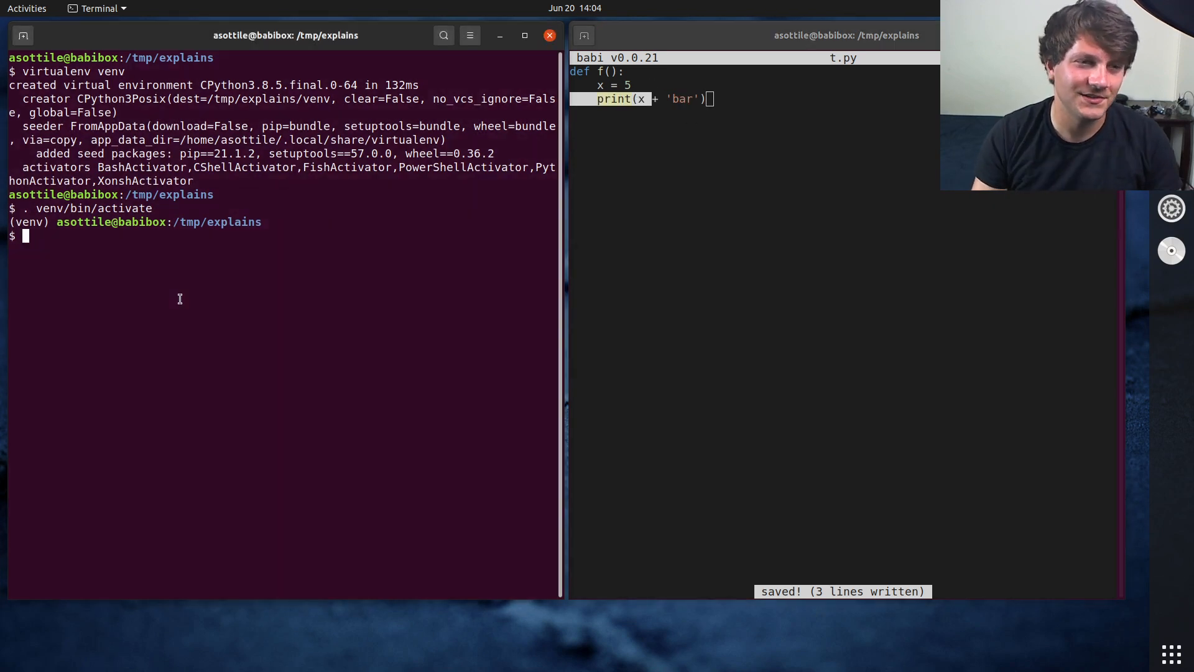
# Install mypy with pip in the virtualenv and run mypy t.py, which reports no issues.
pyautogui.write('mypy t.')
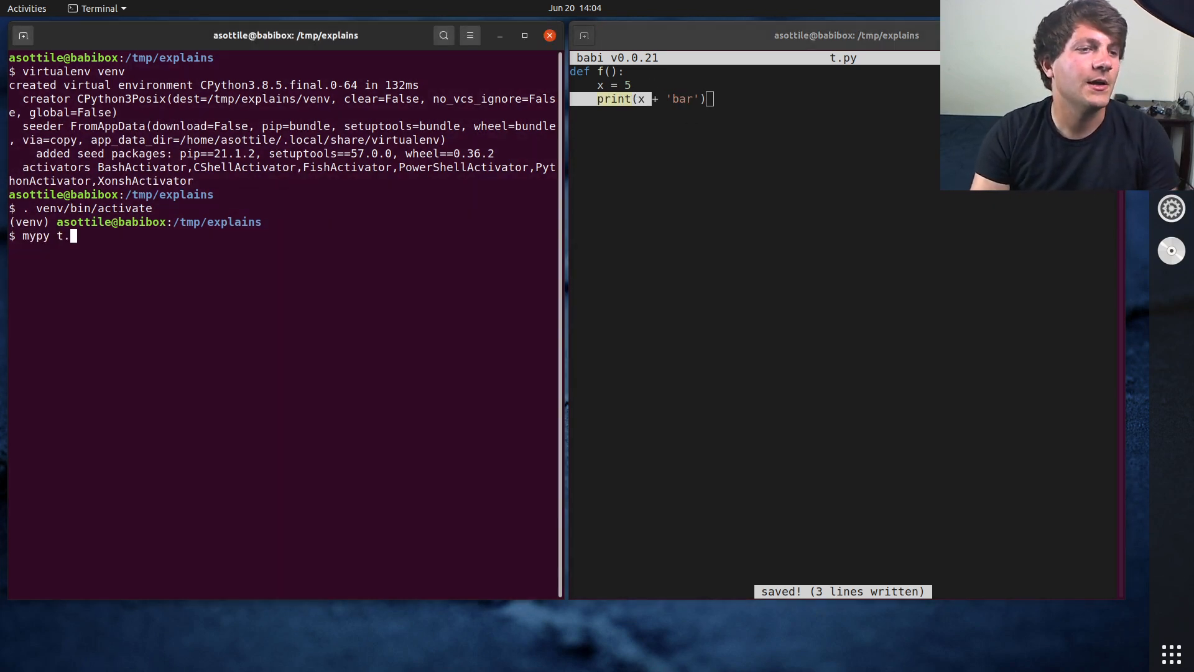
pyautogui.write('pip install mypy')
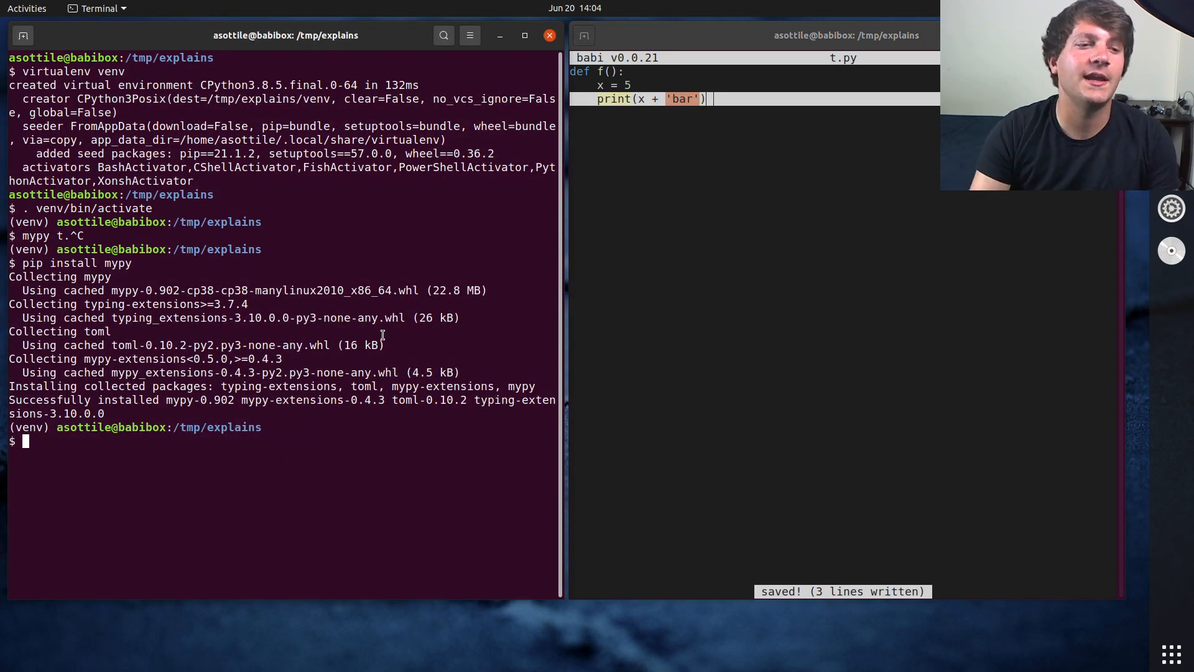
pyautogui.write('mypy t.')
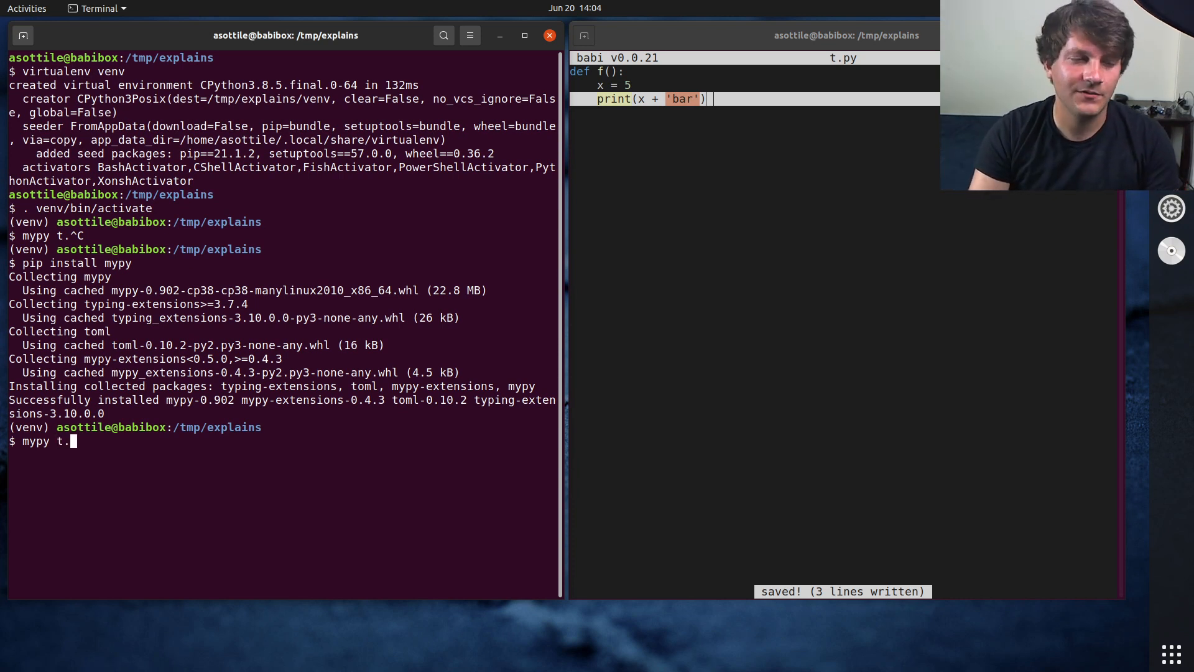
pyautogui.write('py')
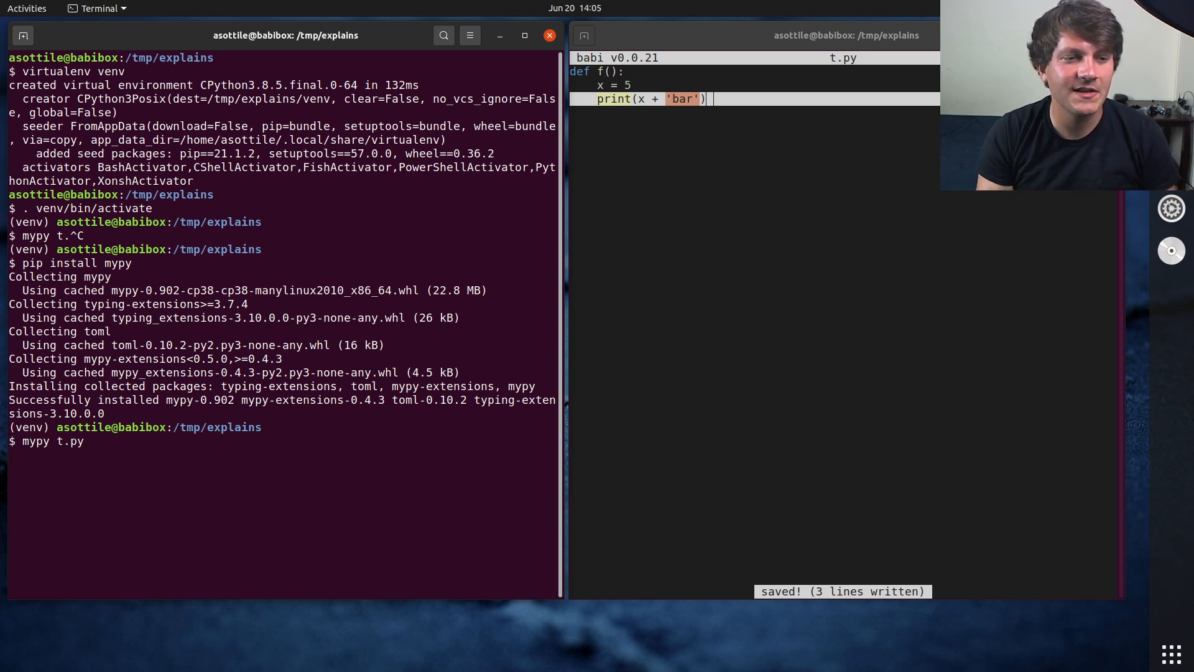
pyautogui.press('Return')
pyautogui.write('x = 5')
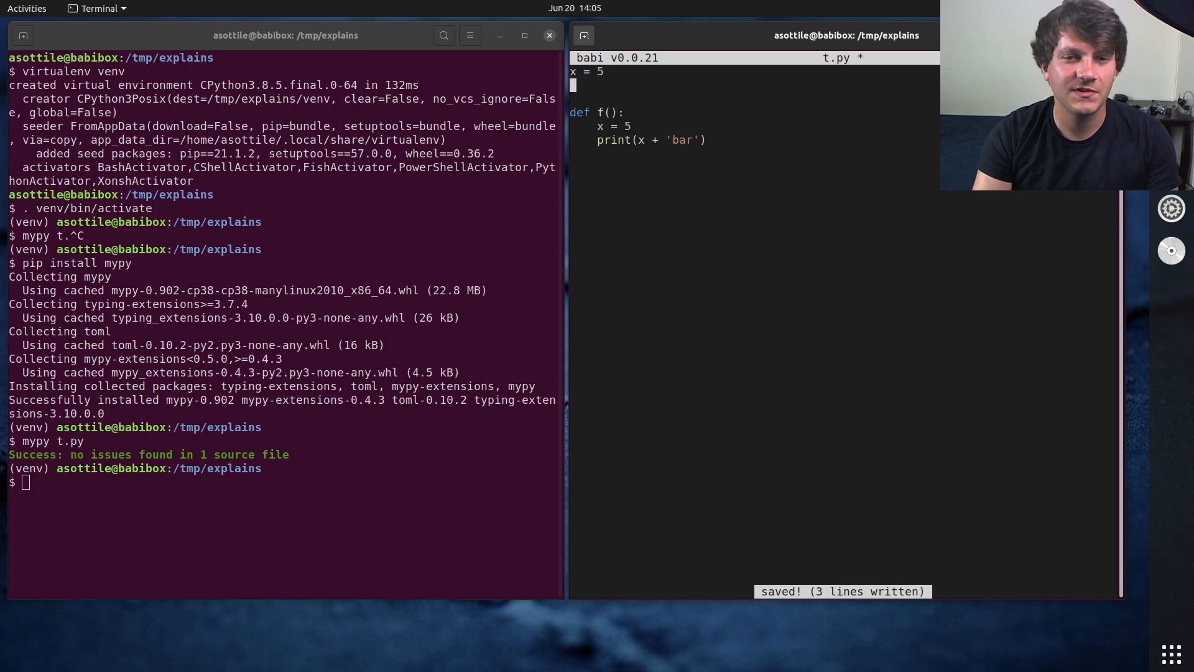
pyautogui.write('pr')
pyautogui.click(284, 482)
pyautogui.write('mypy t.py')
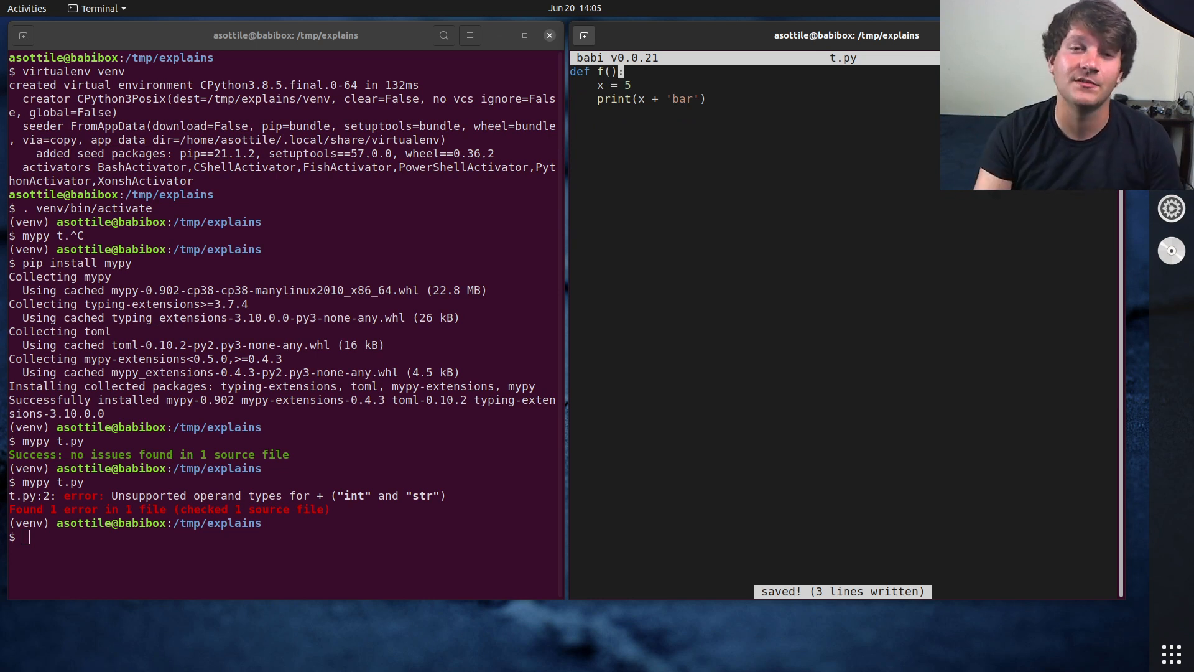
pyautogui.write('x:')
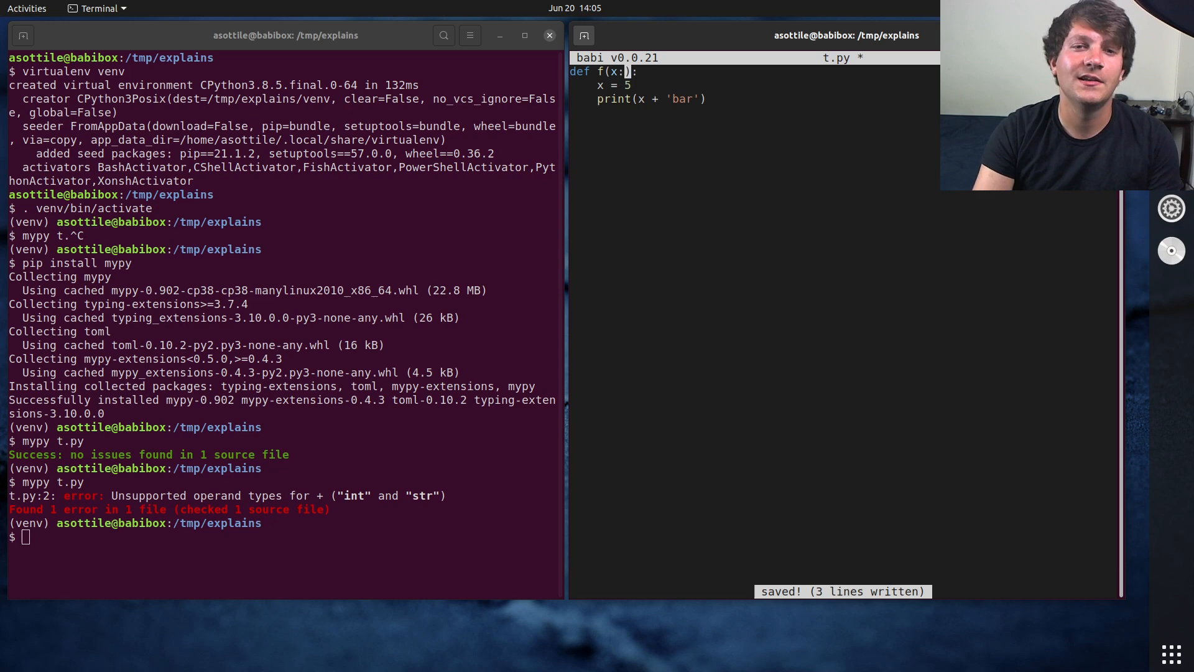
pyautogui.write('int')
pyautogui.click(284, 536)
pyautogui.write('mypy t.py')
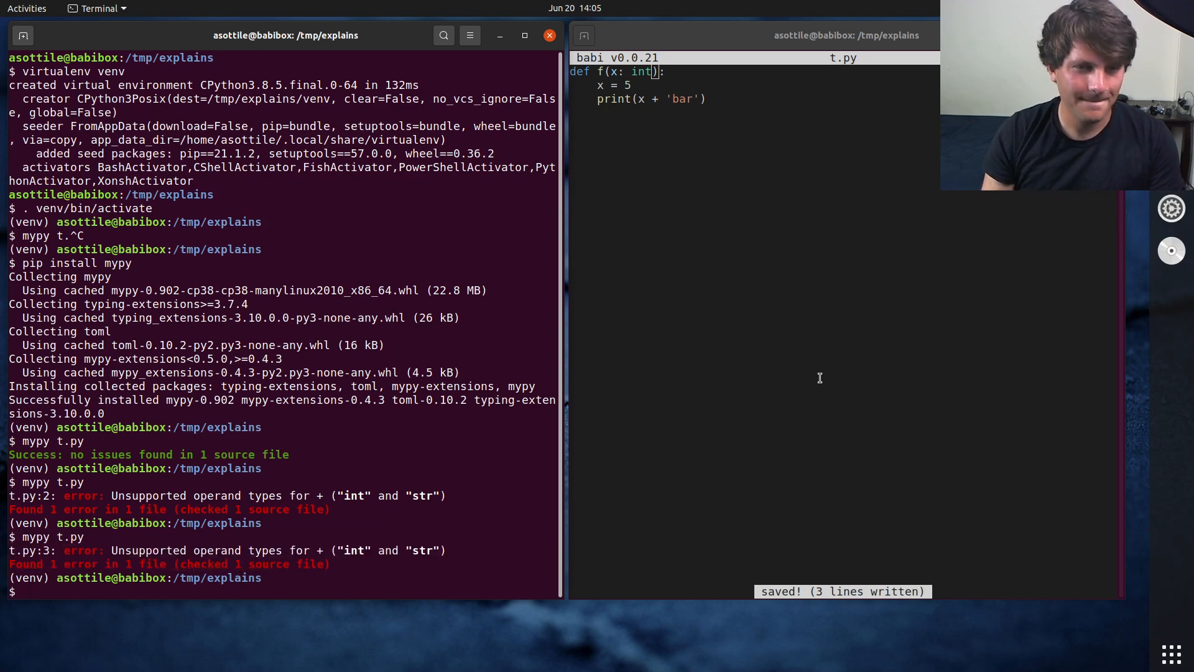
pyautogui.write('-> None')
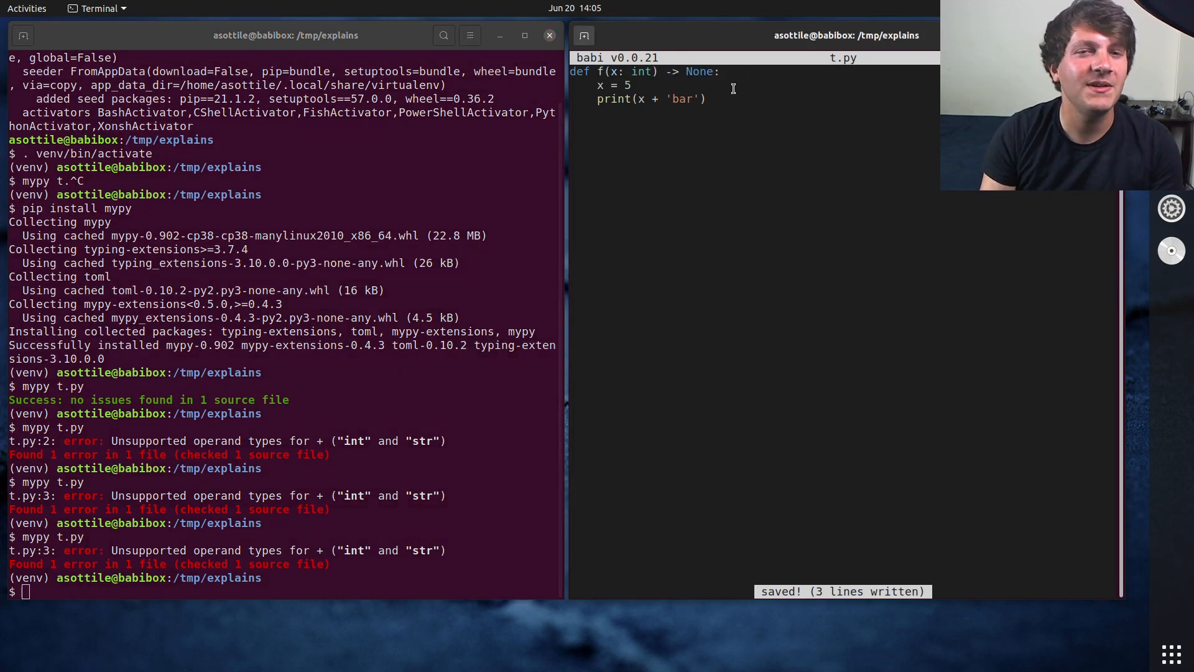
pyautogui.write('return')
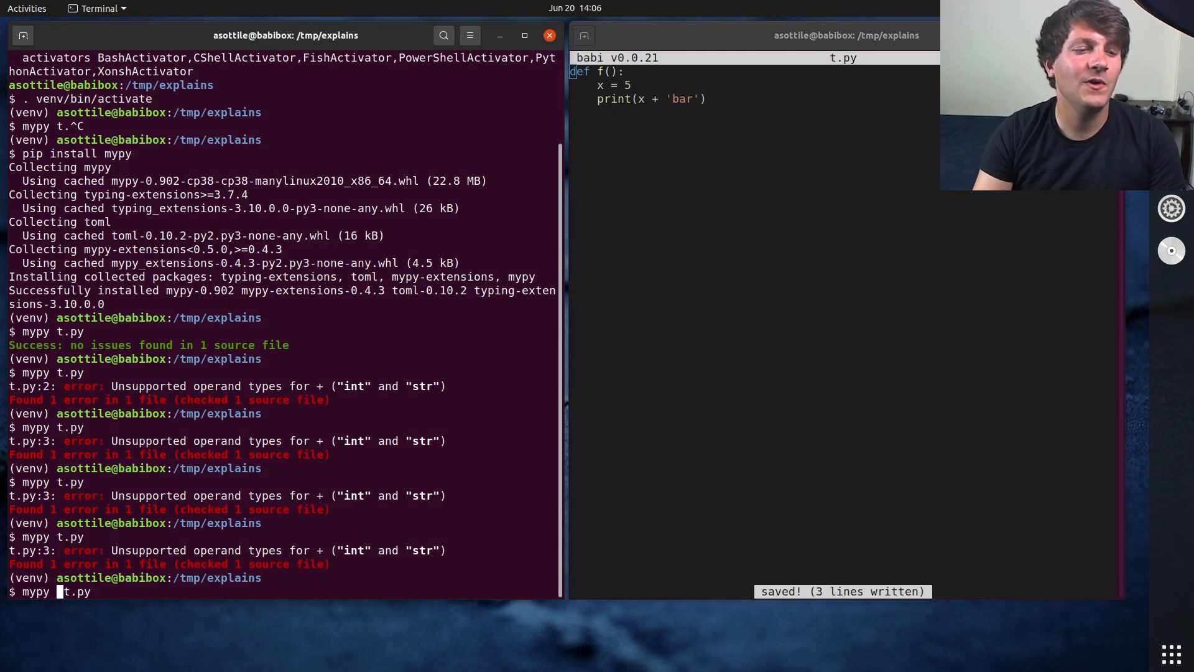
# Run mypy --check-untyped-defs t.py, which reports the int plus str error on line 3.
pyautogui.write('--check-untypoed-')
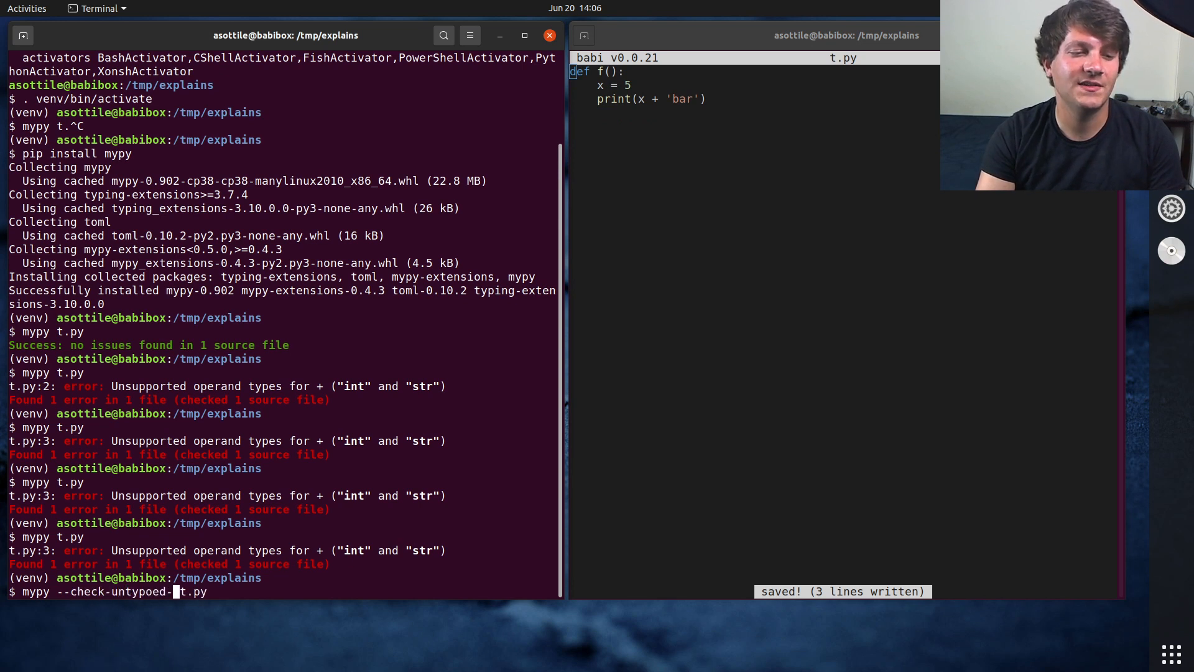
pyautogui.write('defs')
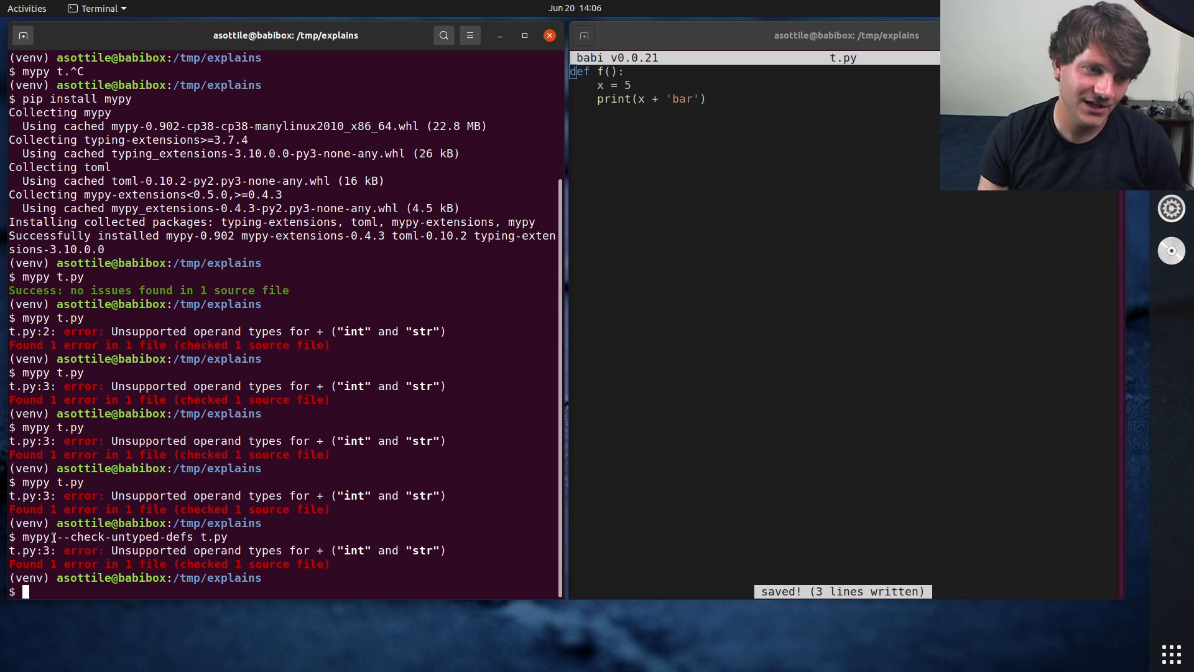
pyautogui.doubleClick(122, 537)
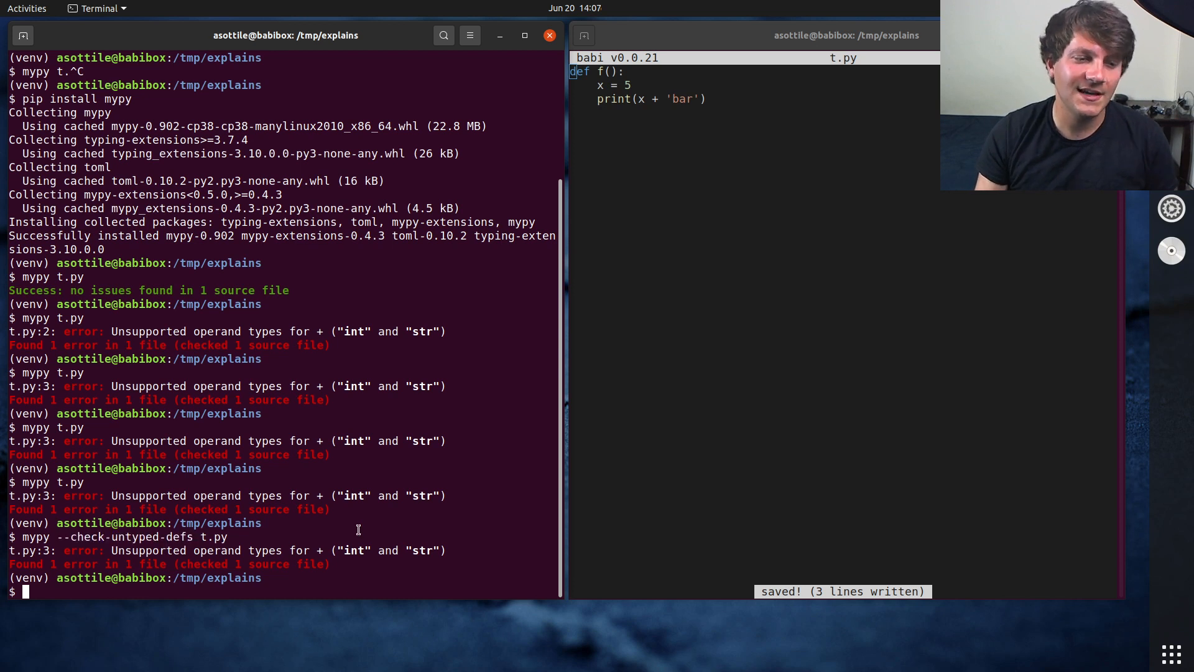
pyautogui.write('nano myp')
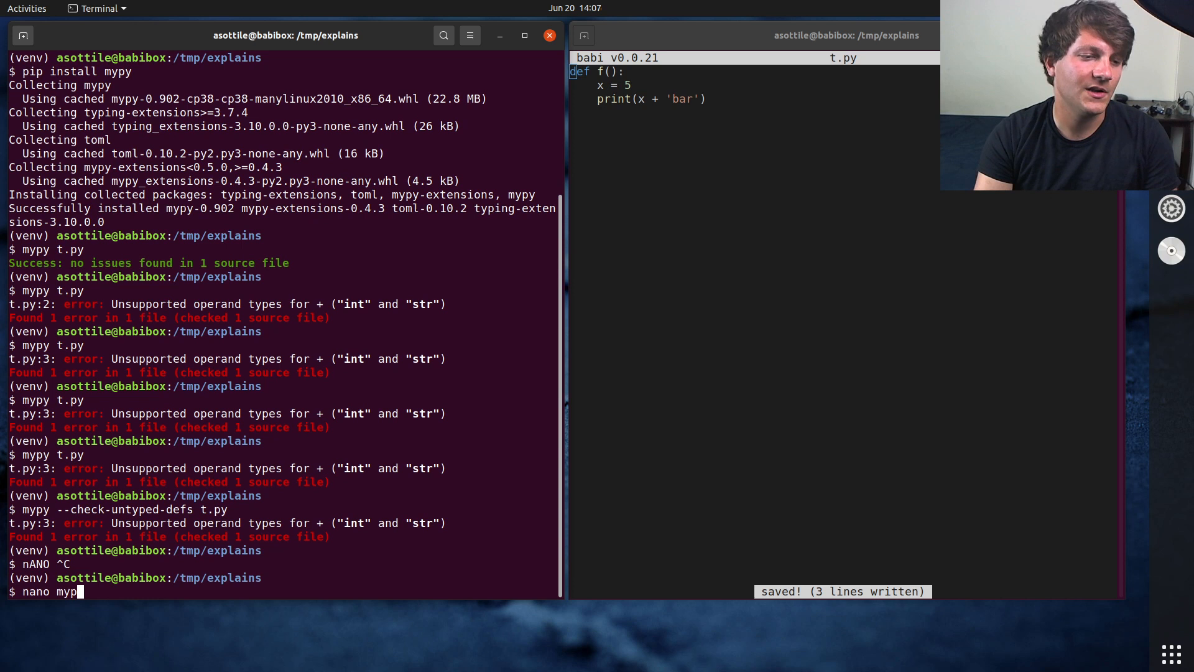
# Write a [mypy] section with a check_untyped_defs line into the new setup.cfg.
pyautogui.write('.')
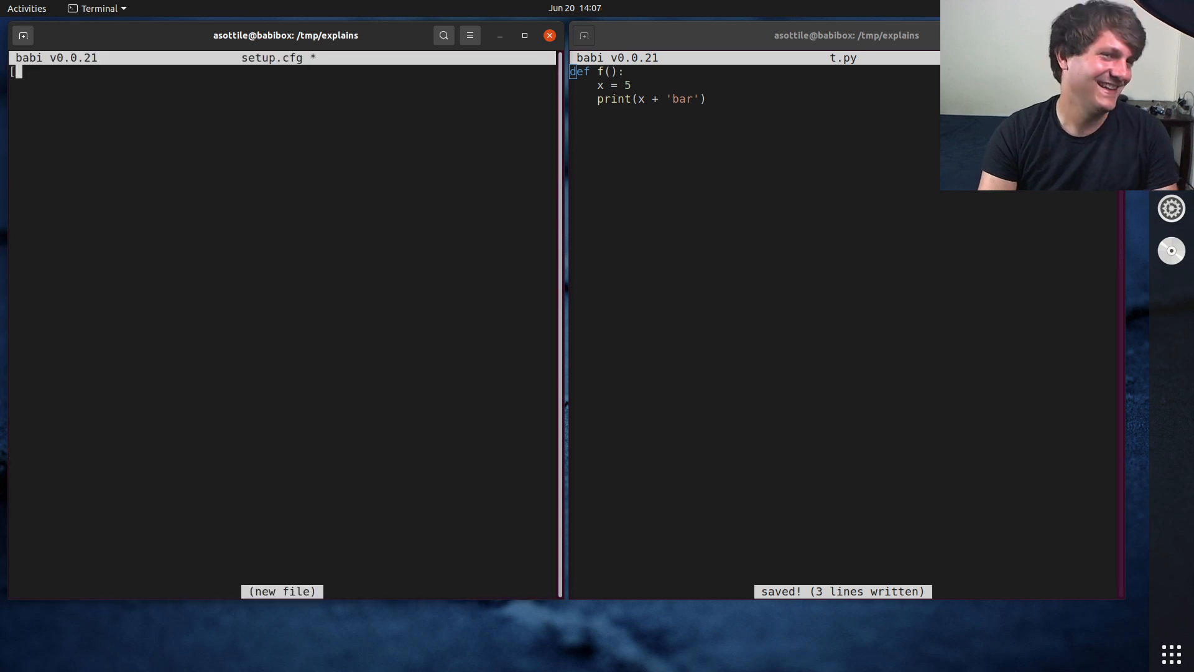
pyautogui.write('[mypy]')
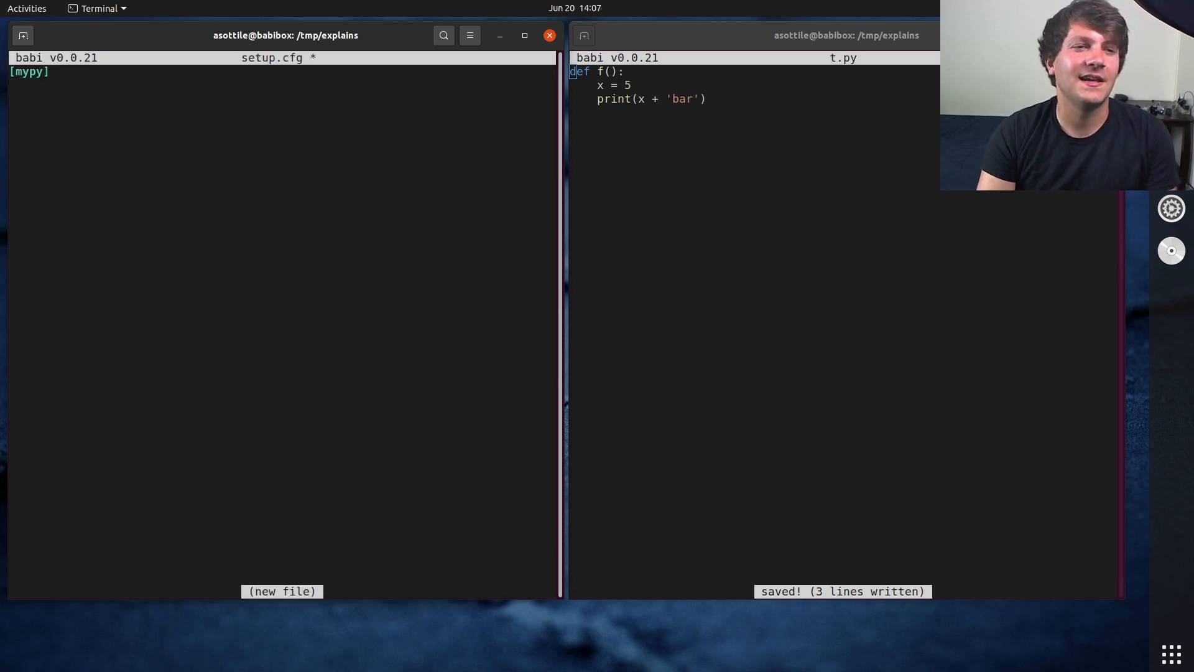
pyautogui.write('check_unt')
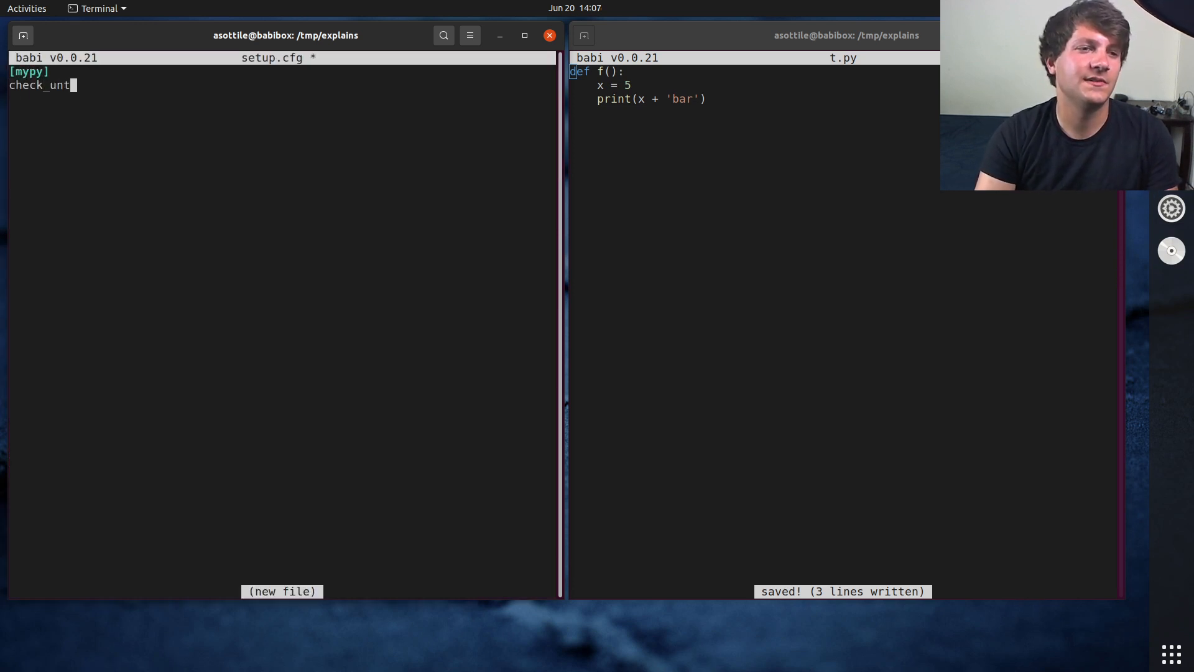
pyautogui.write('yped_defs')
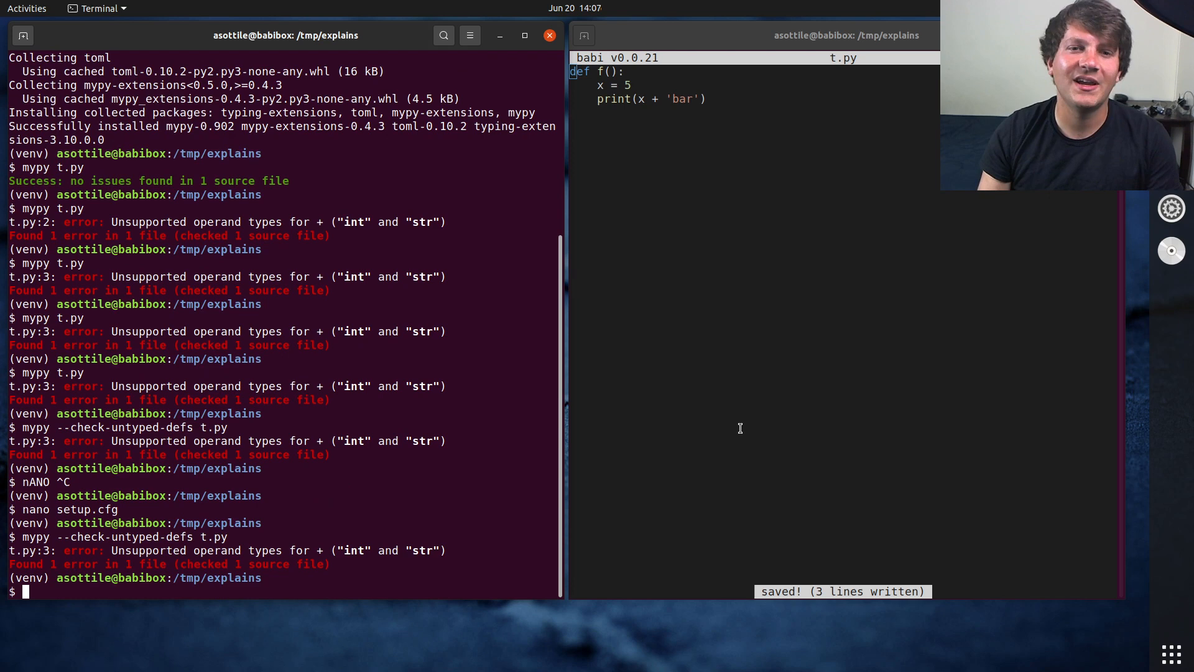
# Print str(x) + 'bar' in t.py and rerun mypy --check-untyped-defs t.py with no issues reported.
pyautogui.write('str(x')
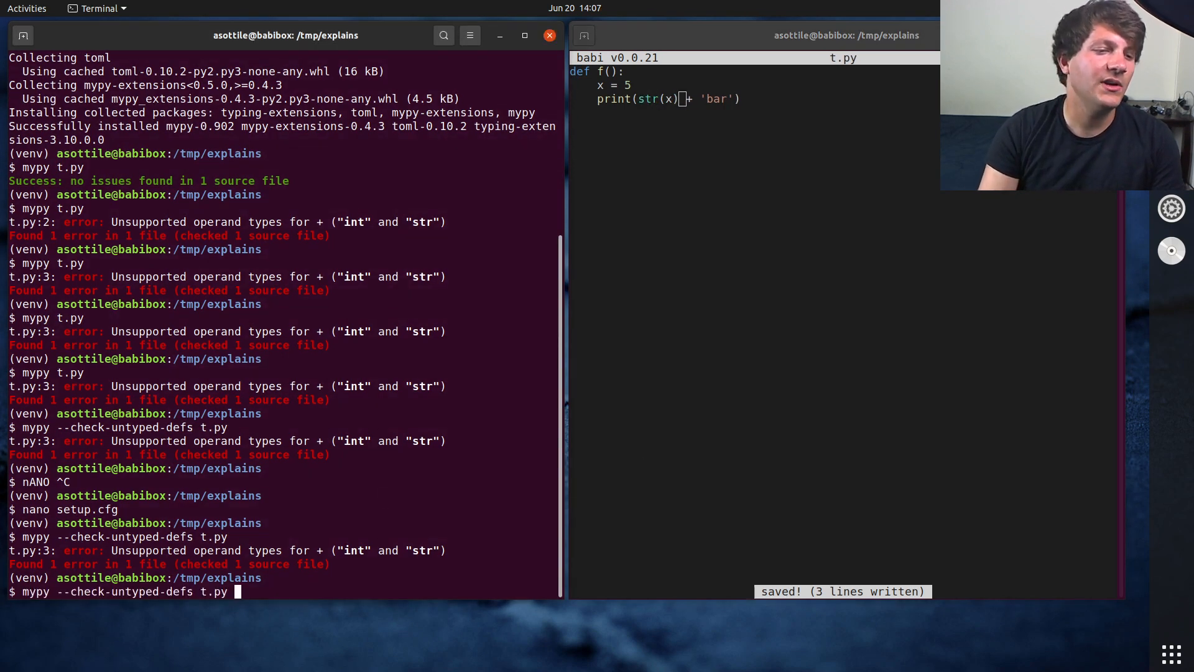
pyautogui.press('Return')
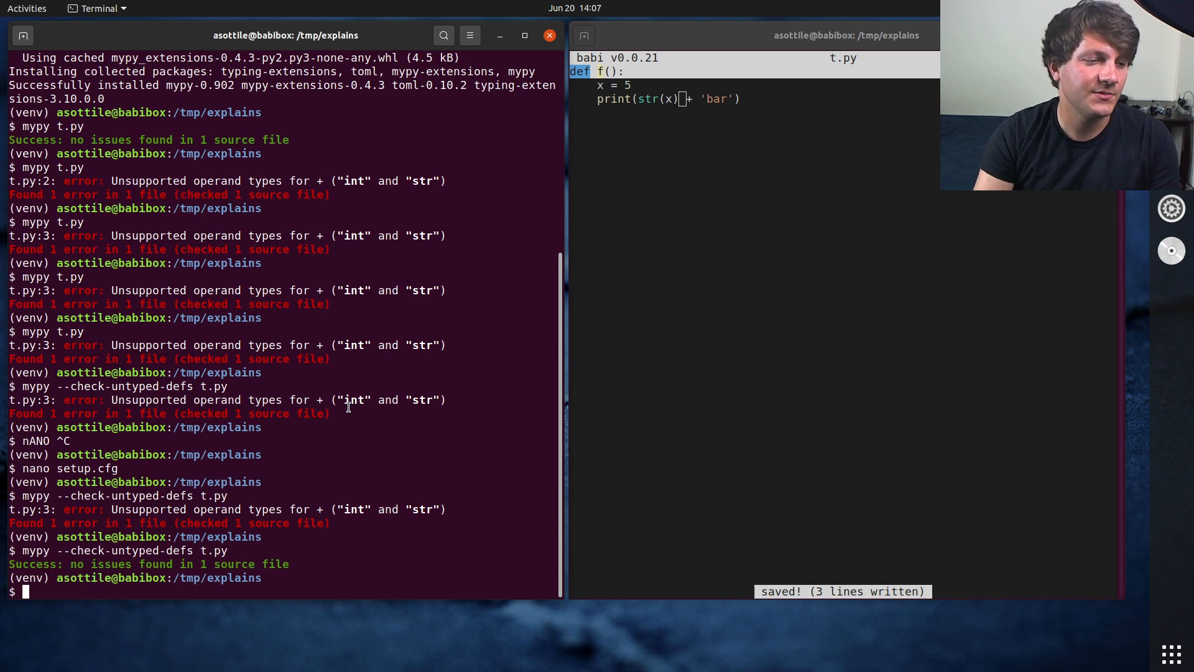
pyautogui.write('mypy --check-untyped-defs t.py')
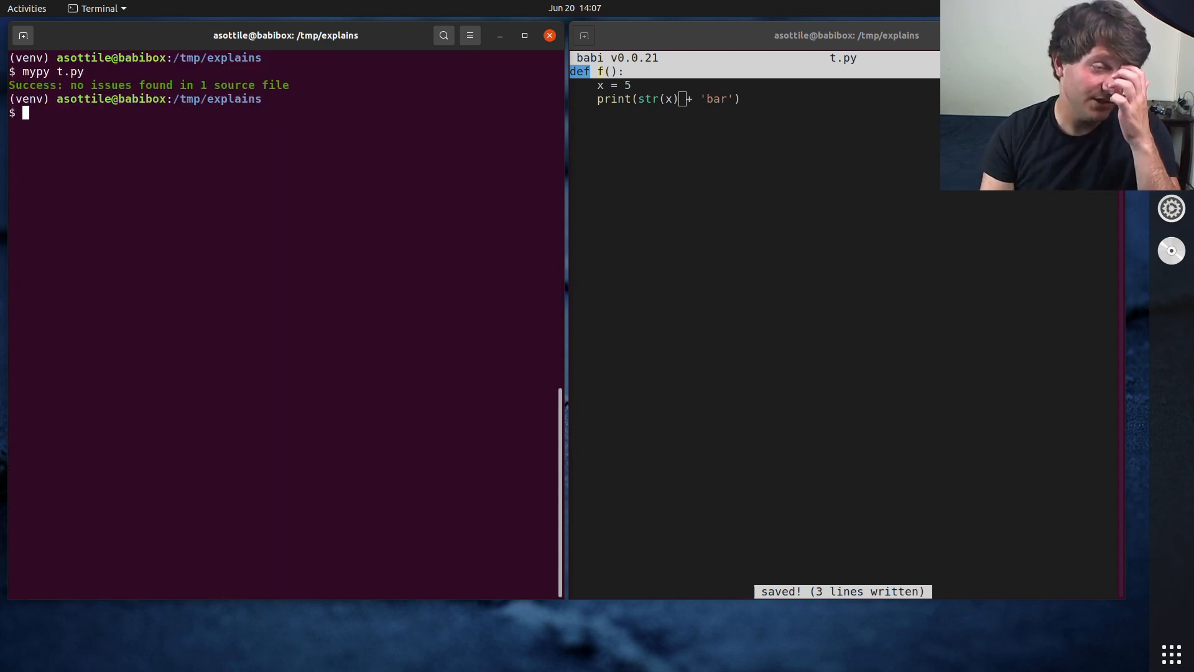
pyautogui.write('nano s')
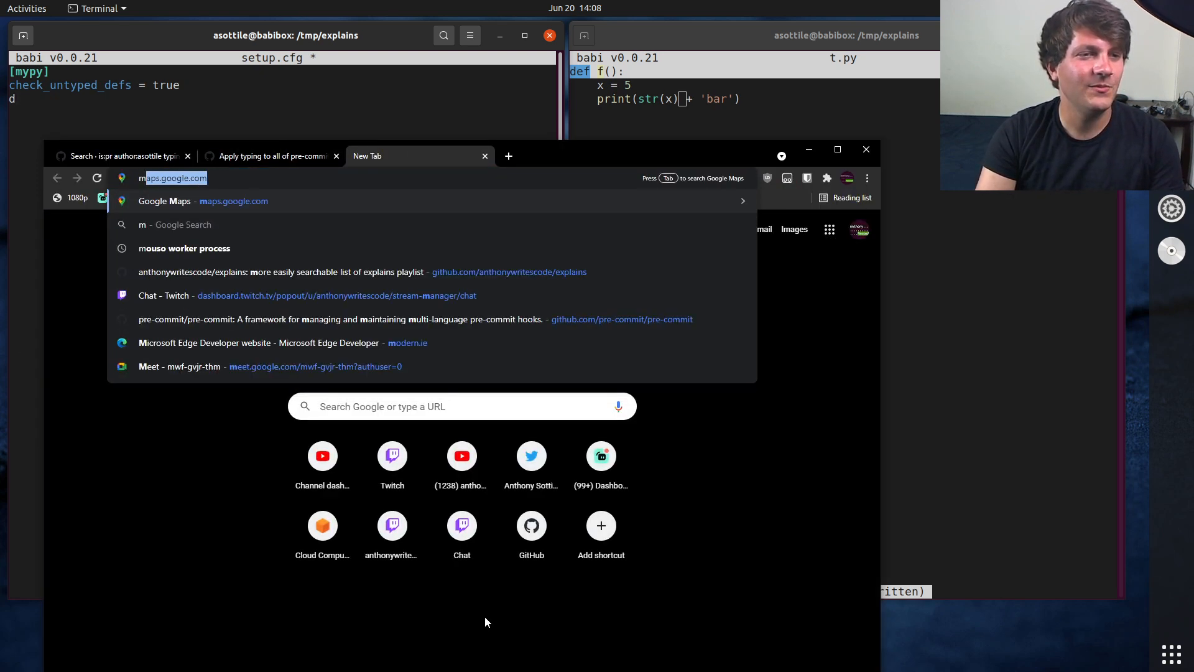
# Search 'mypy options' and view pyupgrade's setup.cfg on GitHub, then start a disallow_ option line.
pyautogui.write('mypy options')
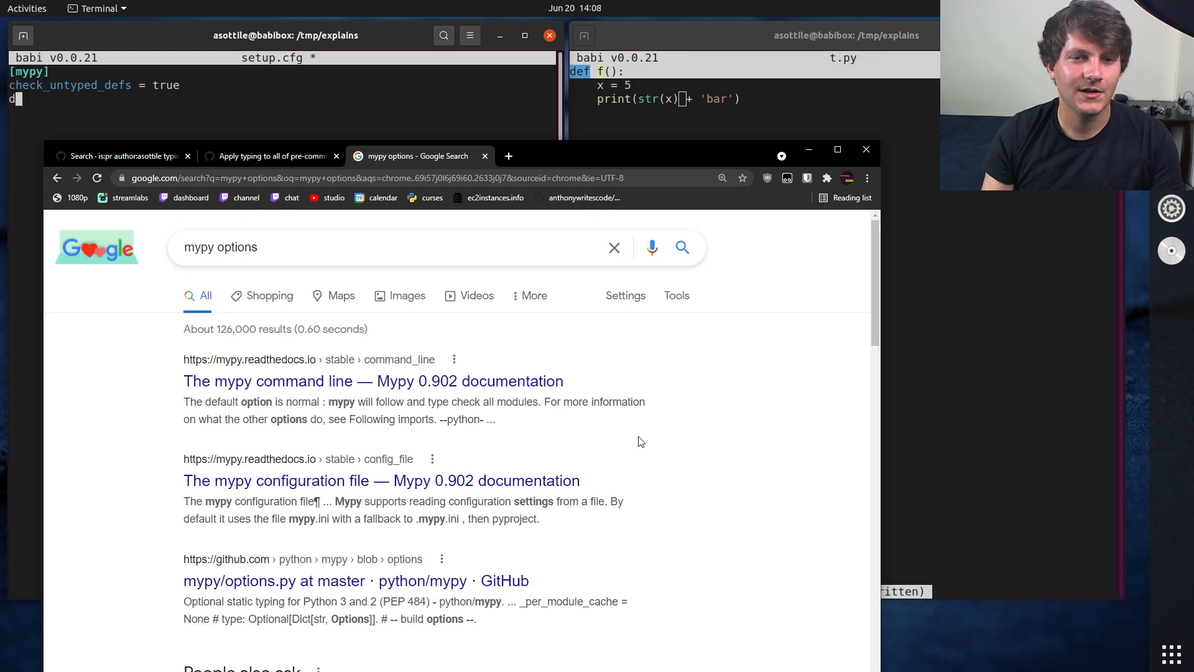
pyautogui.click(508, 156)
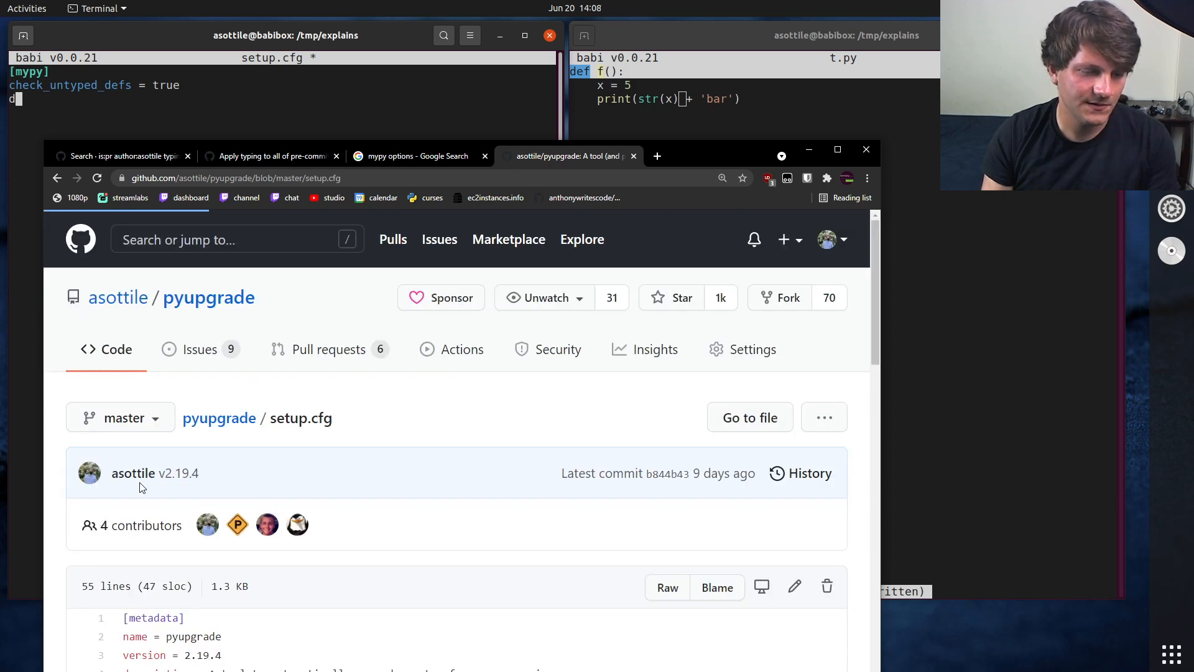
pyautogui.write('disallow_u')
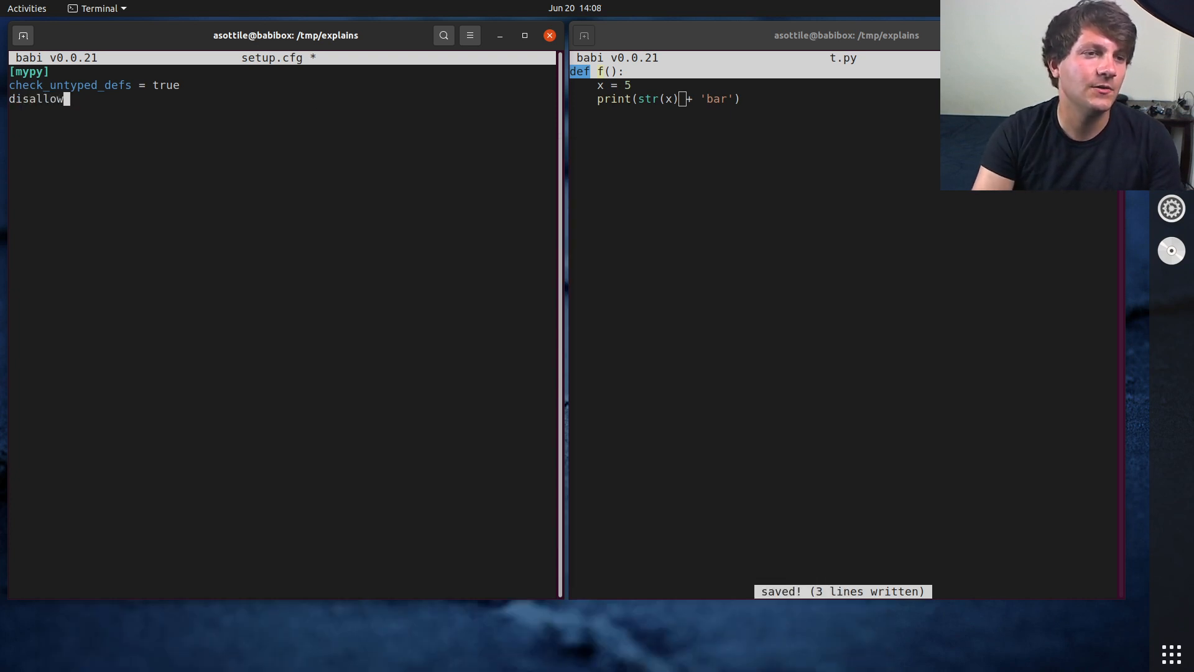
# Complete the line disallow_untyped_defs = true under check_untyped_defs in the [mypy] section.
pyautogui.write('_untyped')
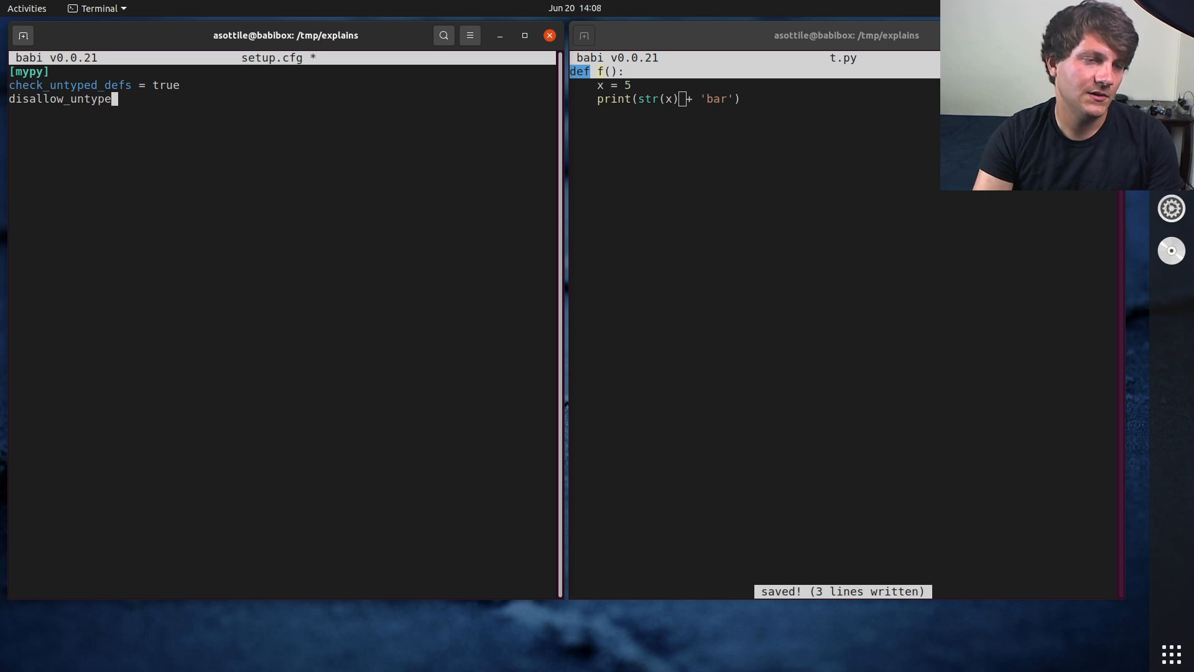
pyautogui.write('d_defs = true')
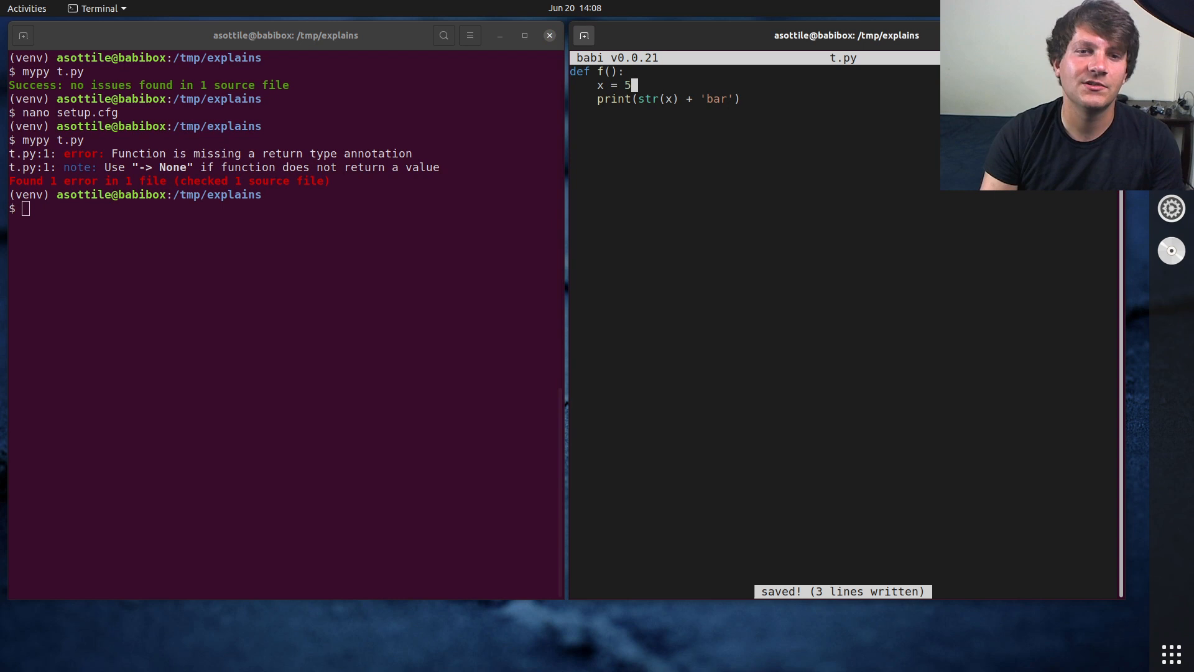
# Annotate f as f(x: int) -> None and run mypy t.py, which reports no issues.
pyautogui.write(': int')
pyautogui.click(284, 208)
pyautogui.write('mypy t.py')
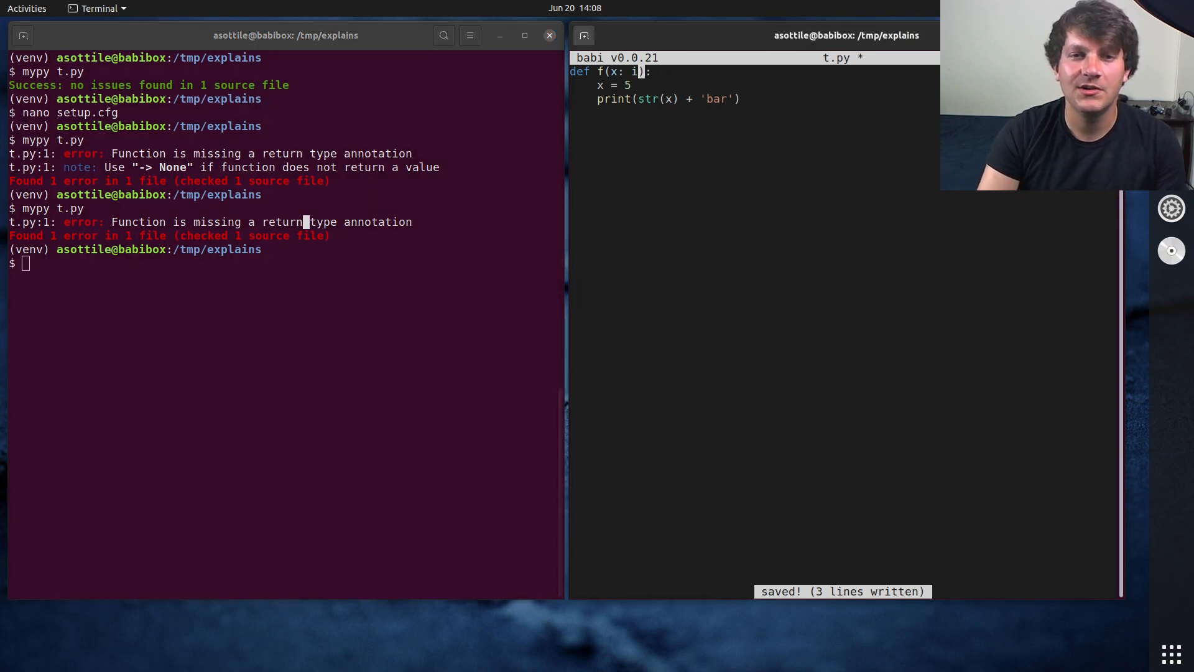
pyautogui.write('nt) -> None')
pyautogui.click(286, 263)
pyautogui.write('mypy t.py')
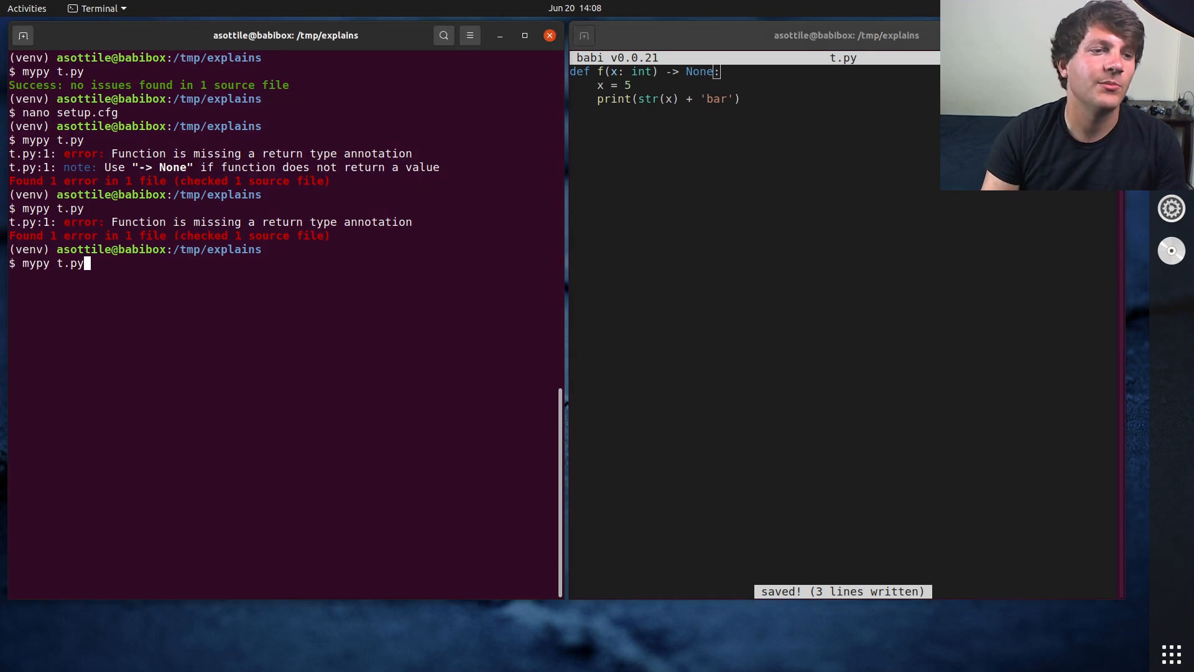
pyautogui.press('Return')
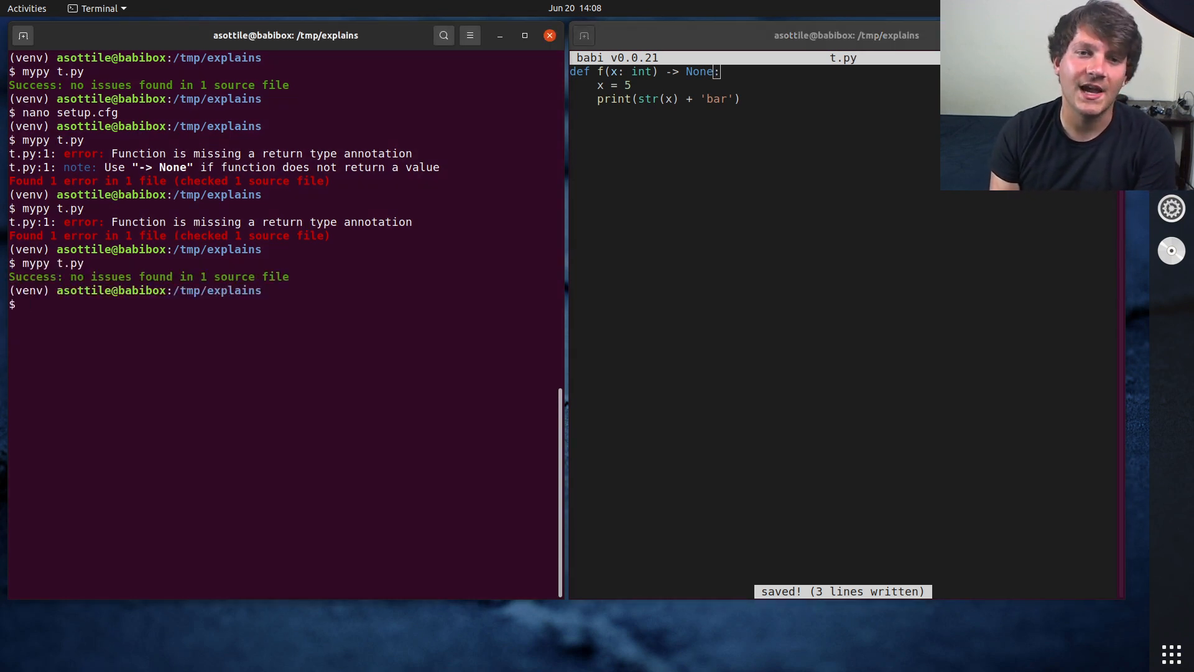